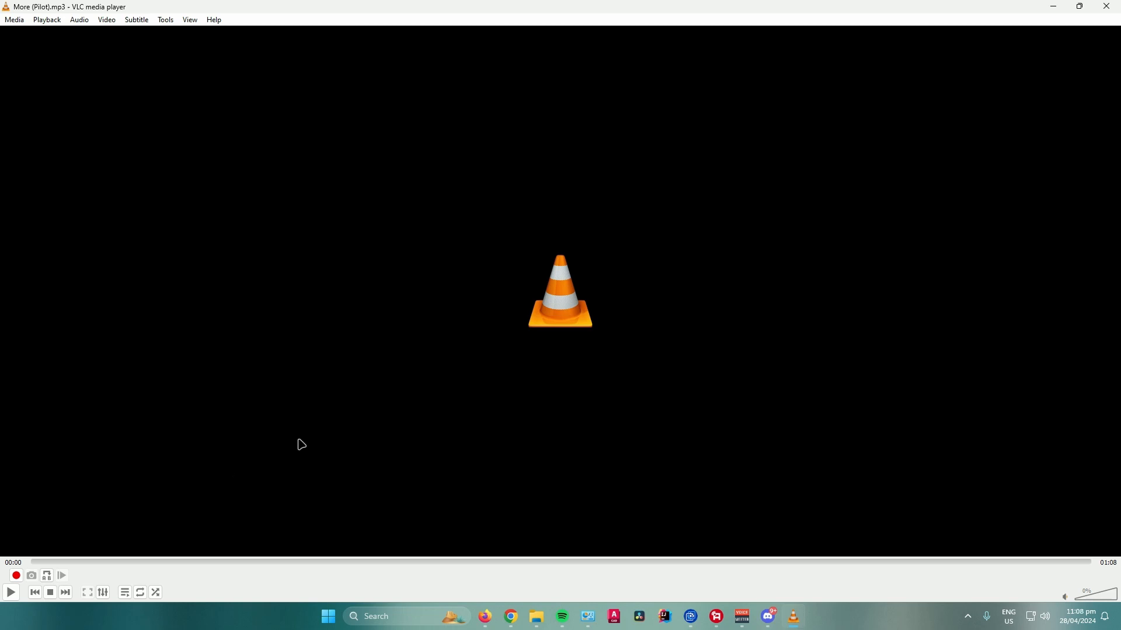
pyautogui.moveTo(264, 383)
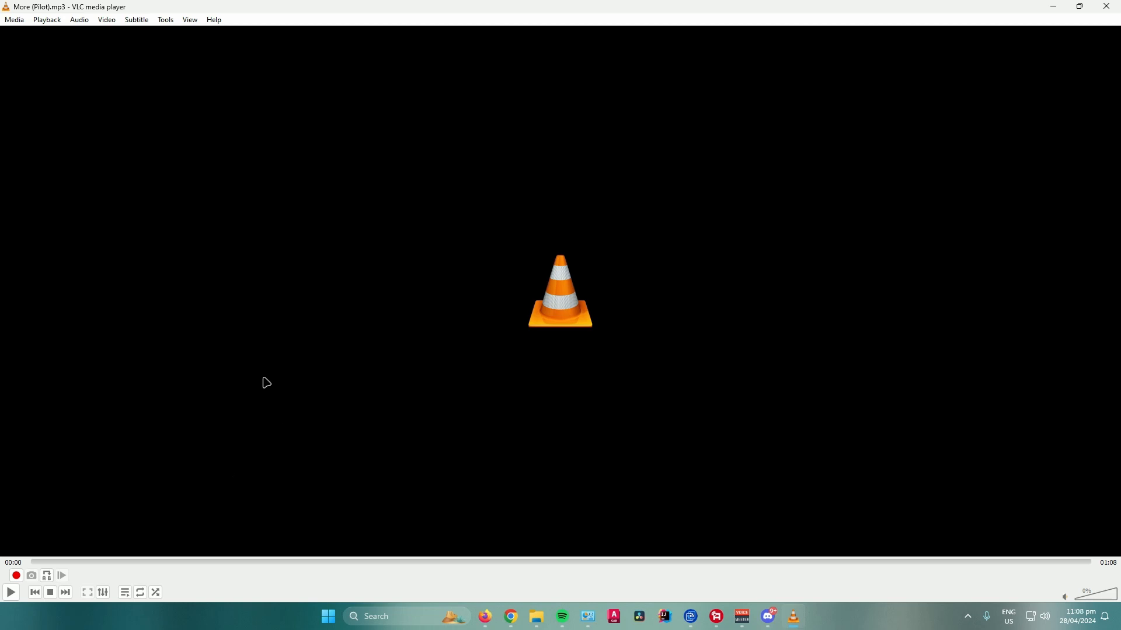
pyautogui.moveTo(269, 386)
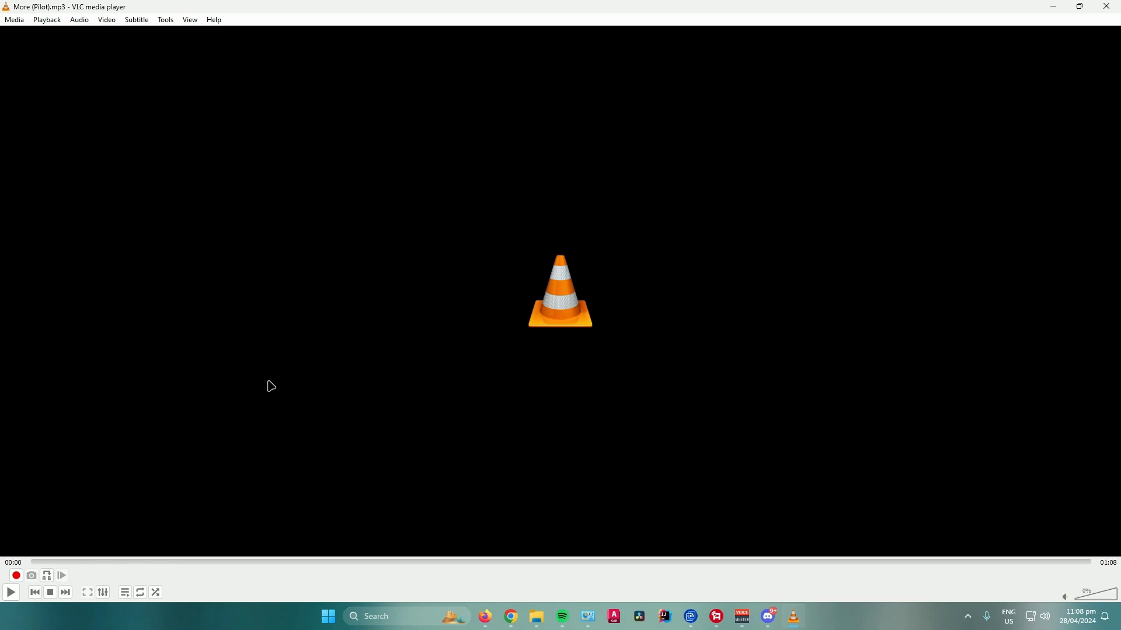
pyautogui.moveTo(219, 432)
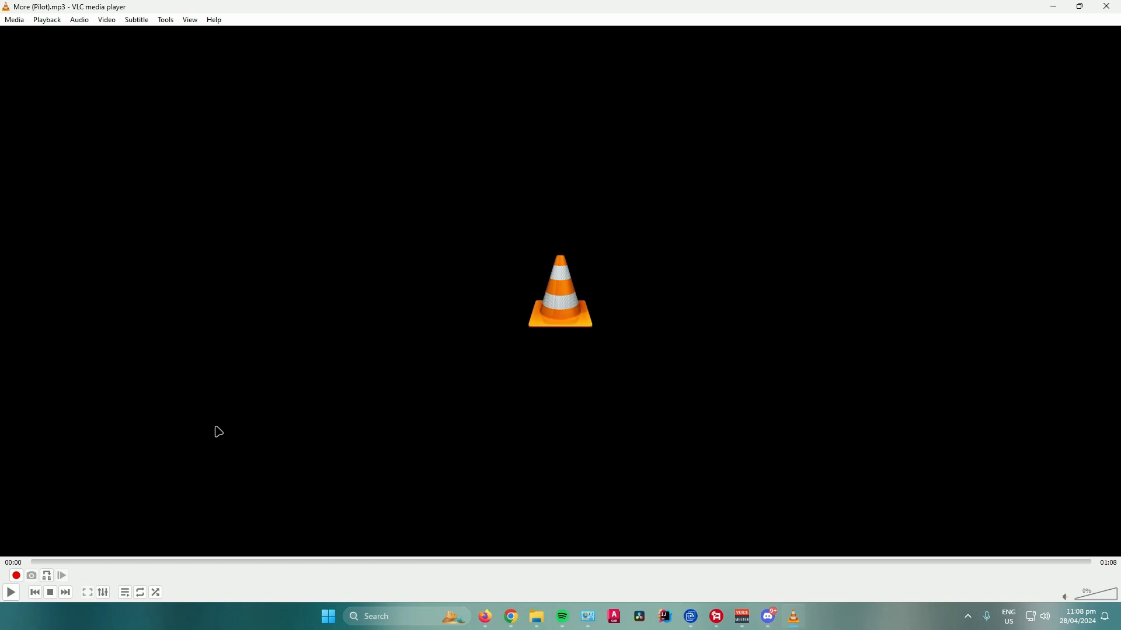
pyautogui.moveTo(220, 384)
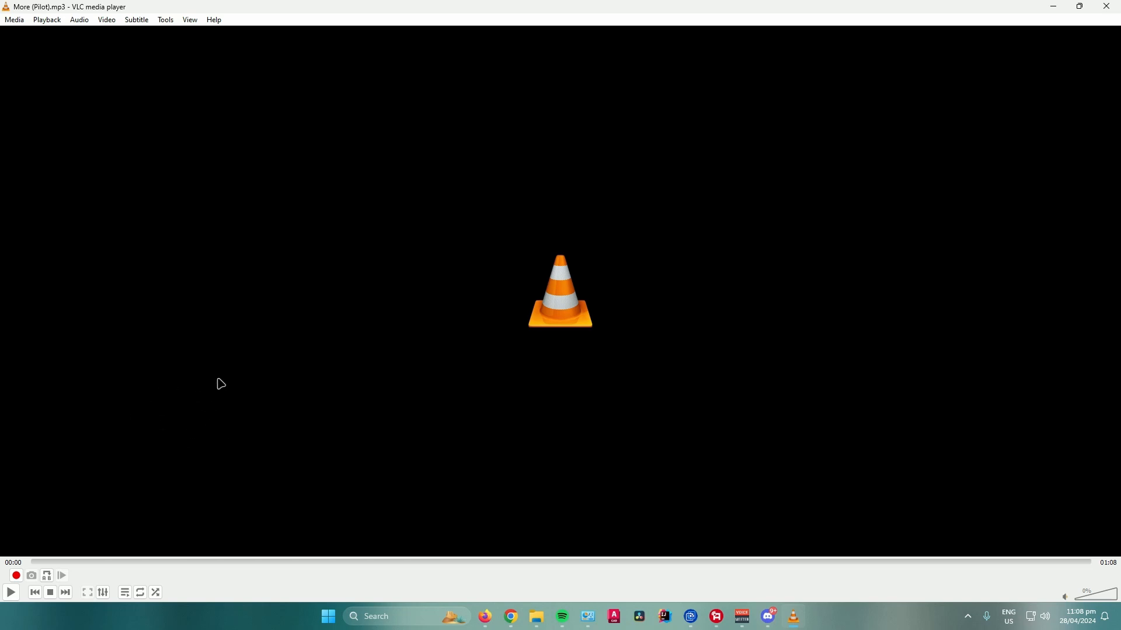
# Step: Show the Input / Codecs page of VLC's Preferences from the Tools menu
pyautogui.click(164, 19)
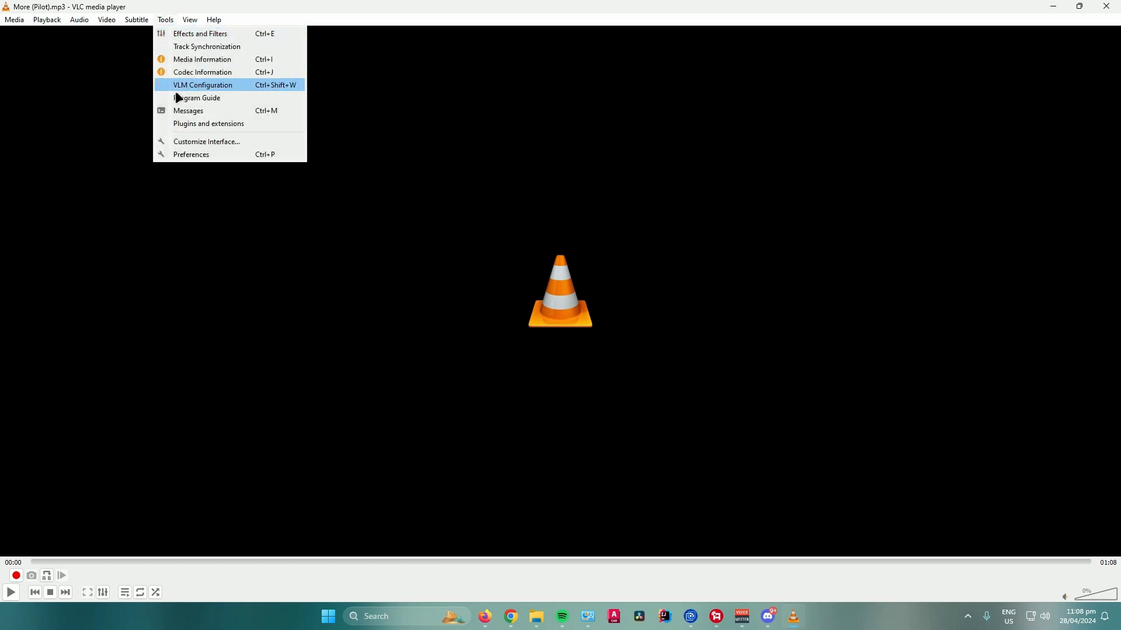
pyautogui.click(190, 155)
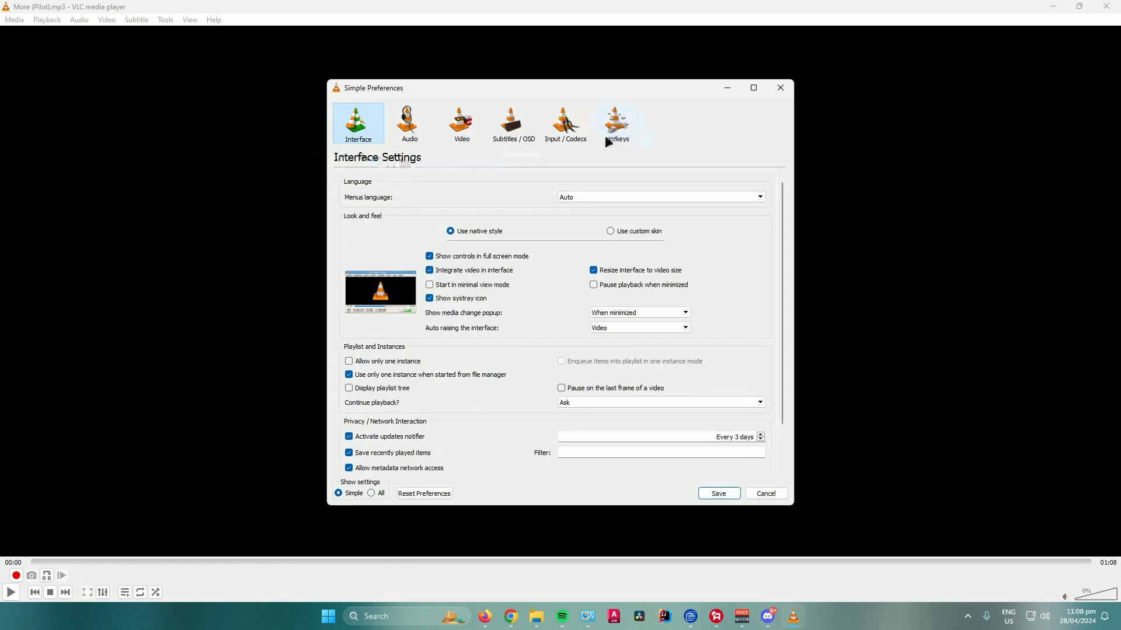
pyautogui.click(565, 123)
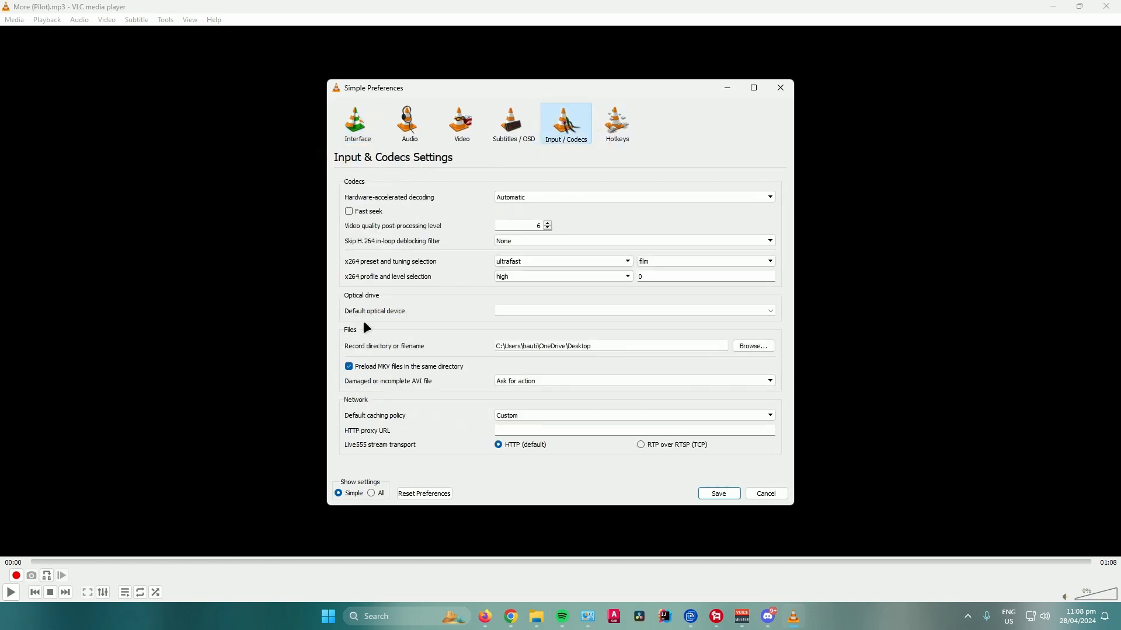
pyautogui.moveTo(369, 319)
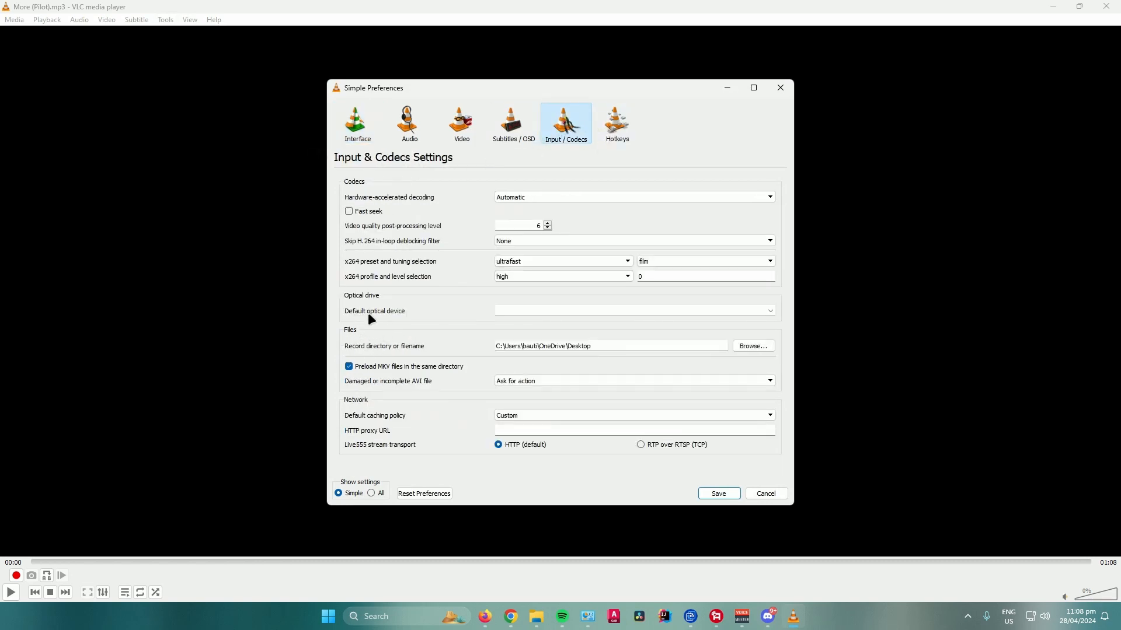
pyautogui.moveTo(406, 325)
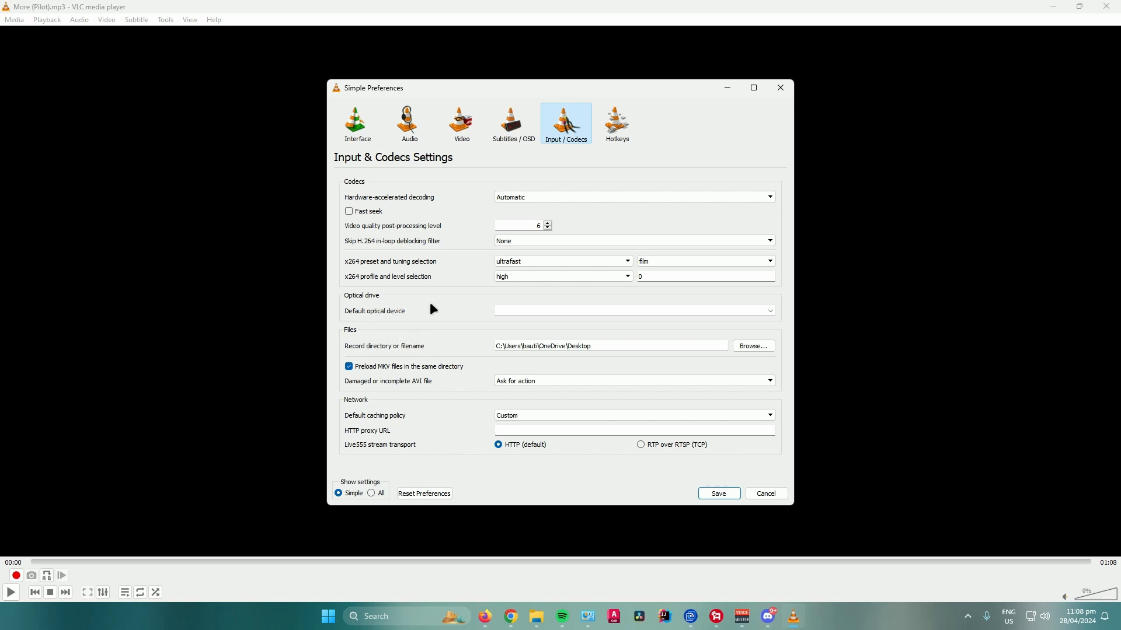
pyautogui.moveTo(410, 319)
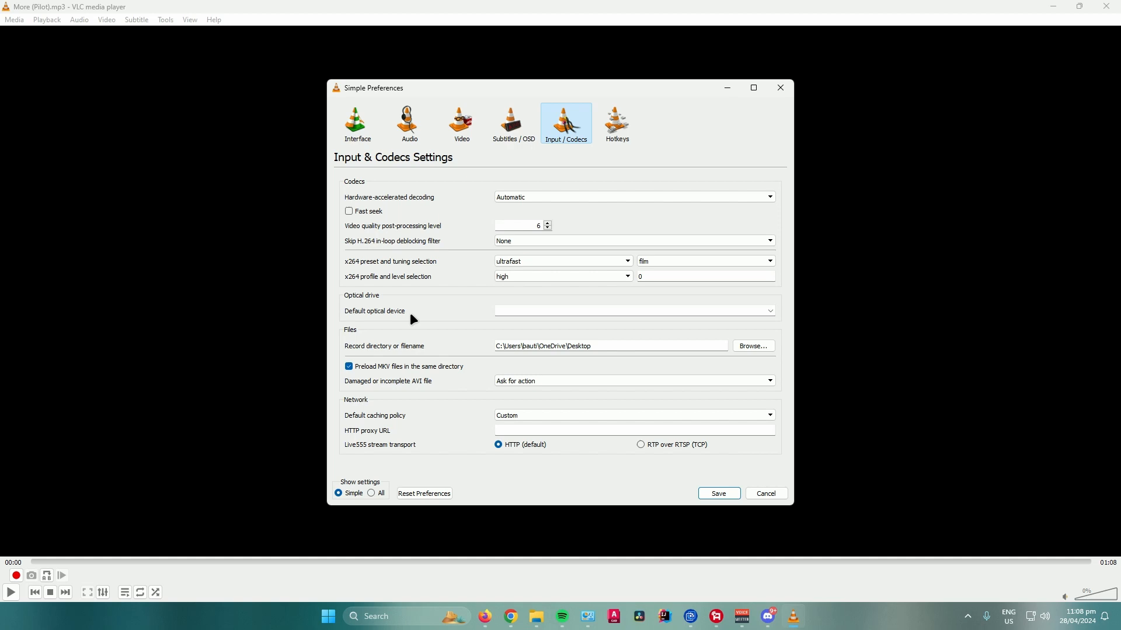
pyautogui.moveTo(444, 345)
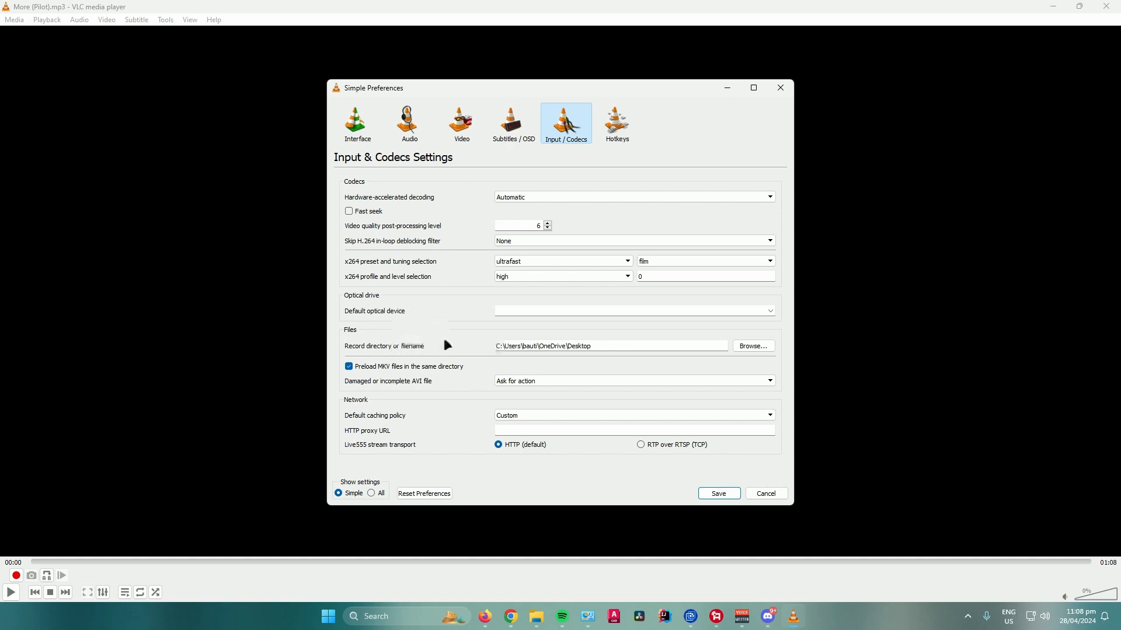
# Step: Browse for the record directory and keep Desktop as the recording folder
pyautogui.click(752, 345)
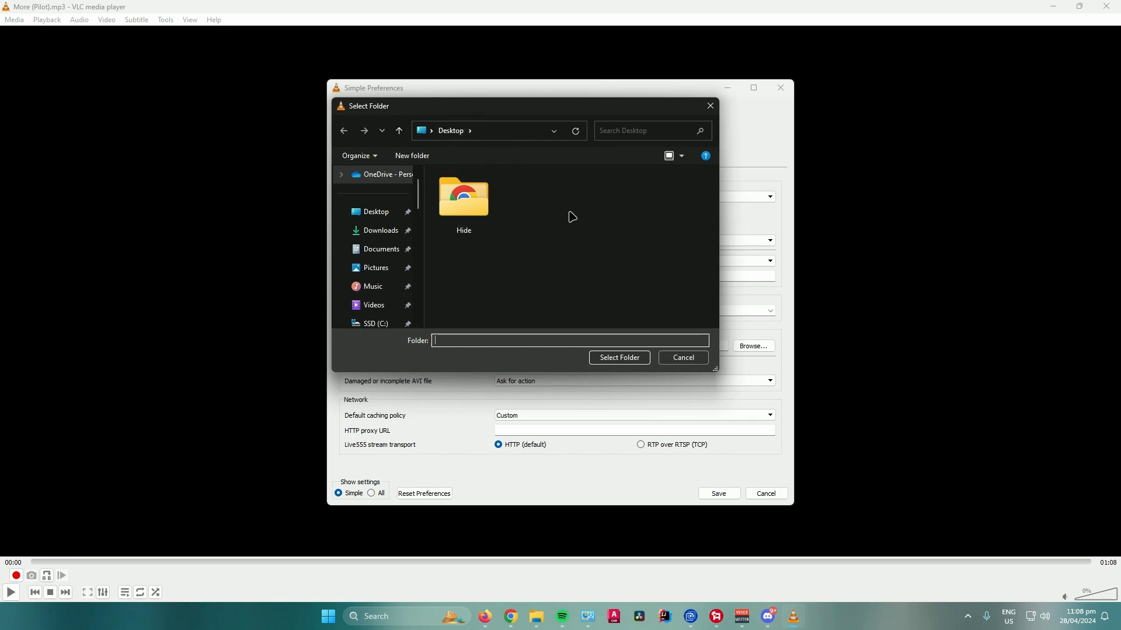
pyautogui.click(617, 357)
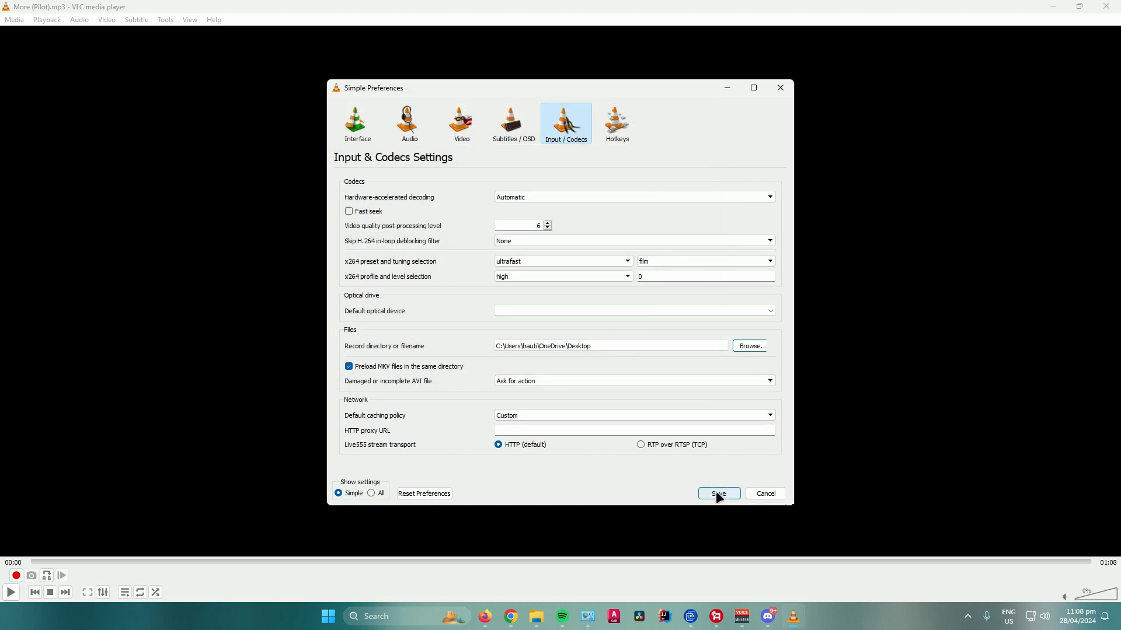
# Step: Save the preferences with Desktop as the recording folder
pyautogui.click(189, 20)
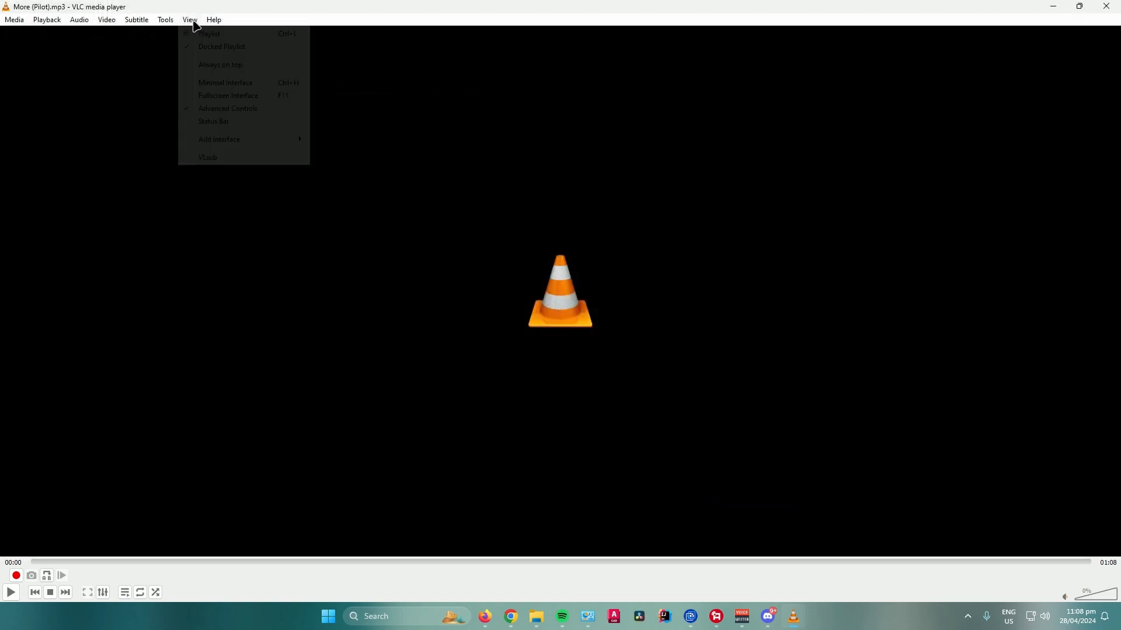
pyautogui.moveTo(228, 107)
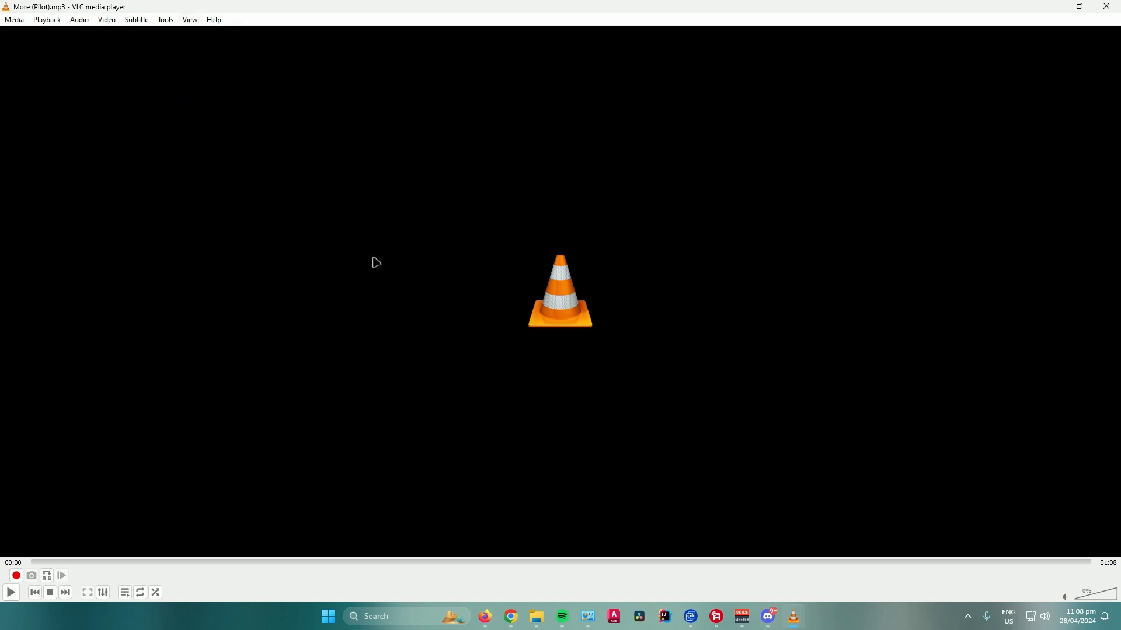
pyautogui.moveTo(152, 426)
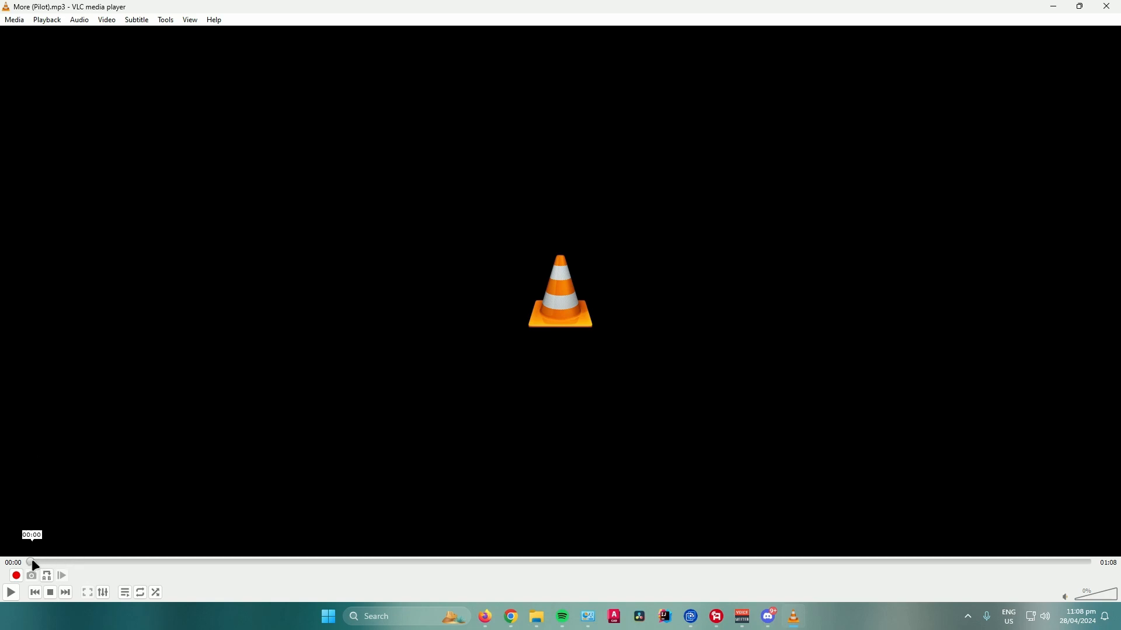
# Step: Seek to about 00:06, record while playing until 00:13, then stop recording to save the clip
pyautogui.moveTo(31, 563); pyautogui.dragTo(75, 563)
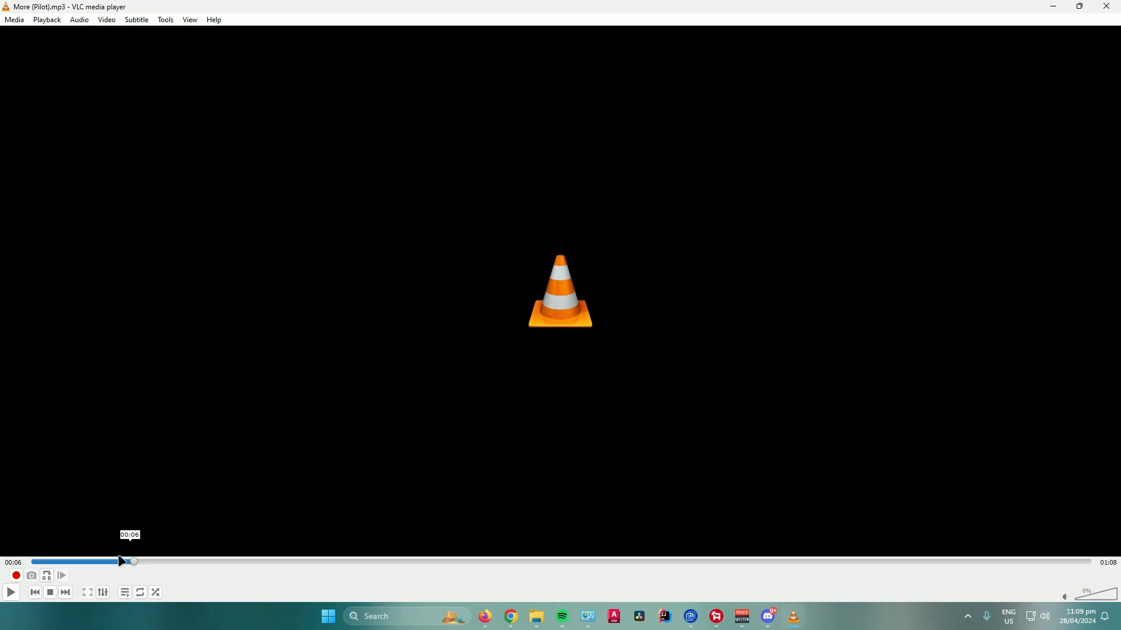
pyautogui.click(15, 576)
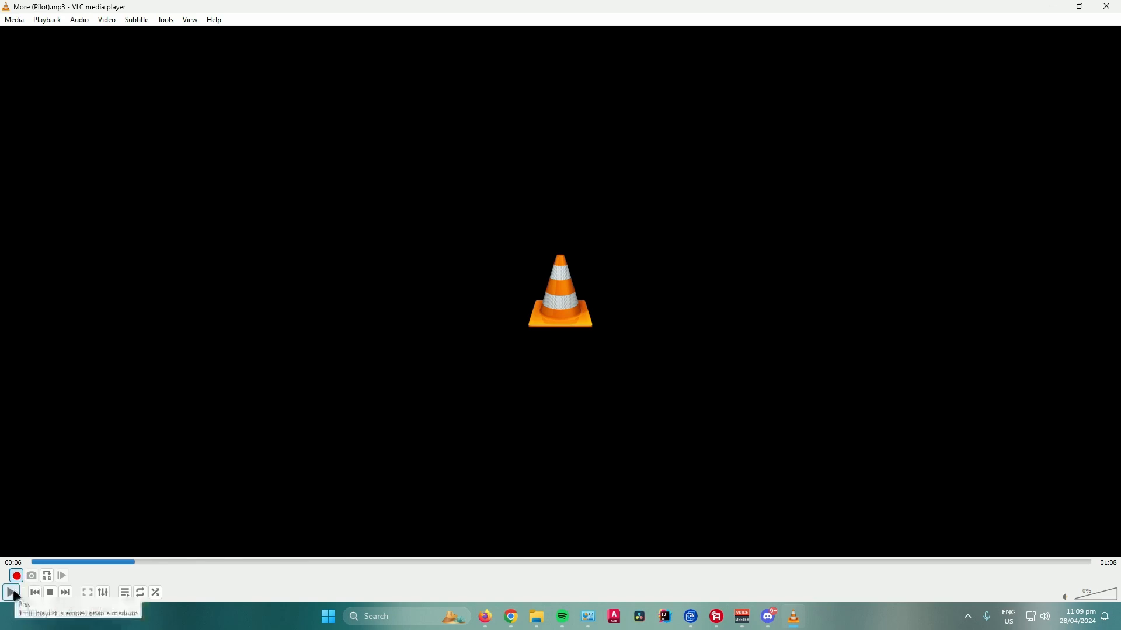
pyautogui.click(10, 593)
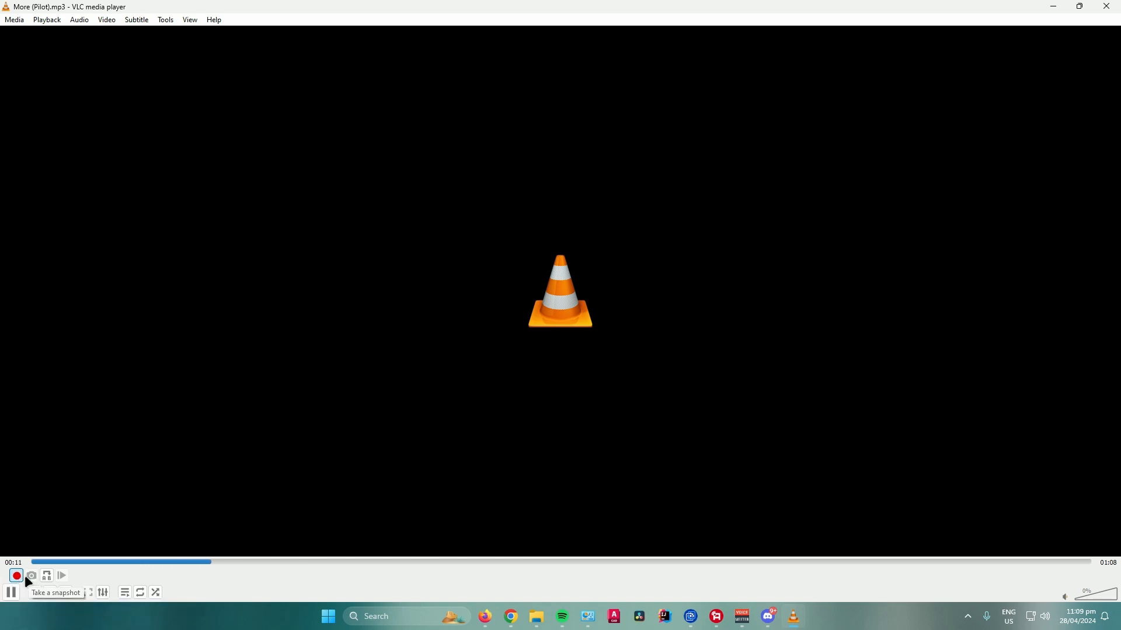
pyautogui.click(11, 593)
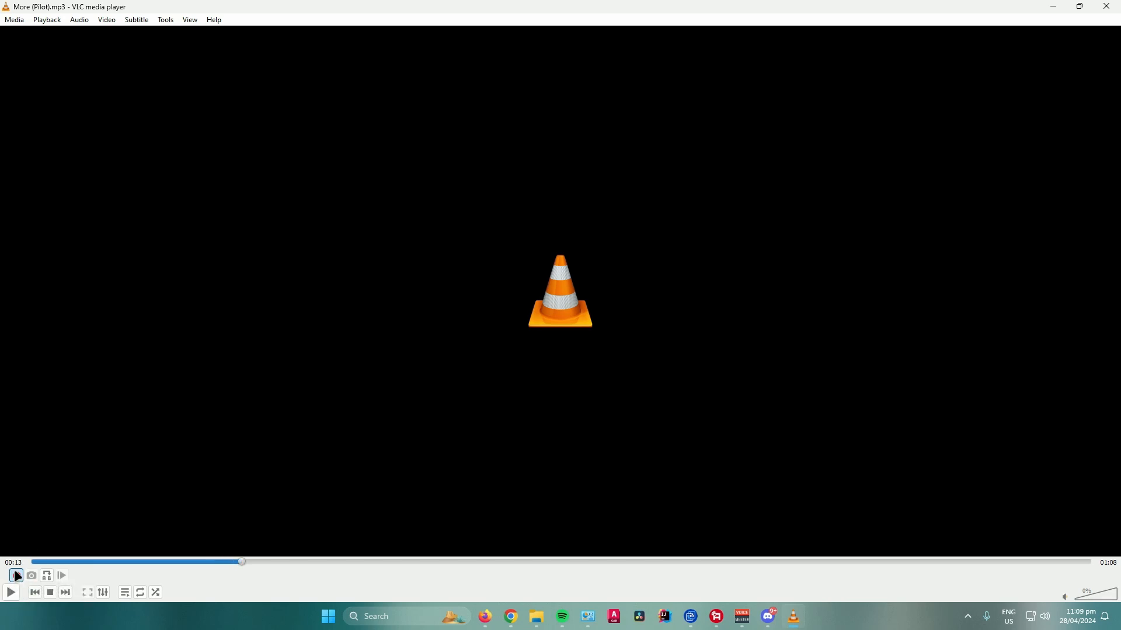
pyautogui.click(11, 575)
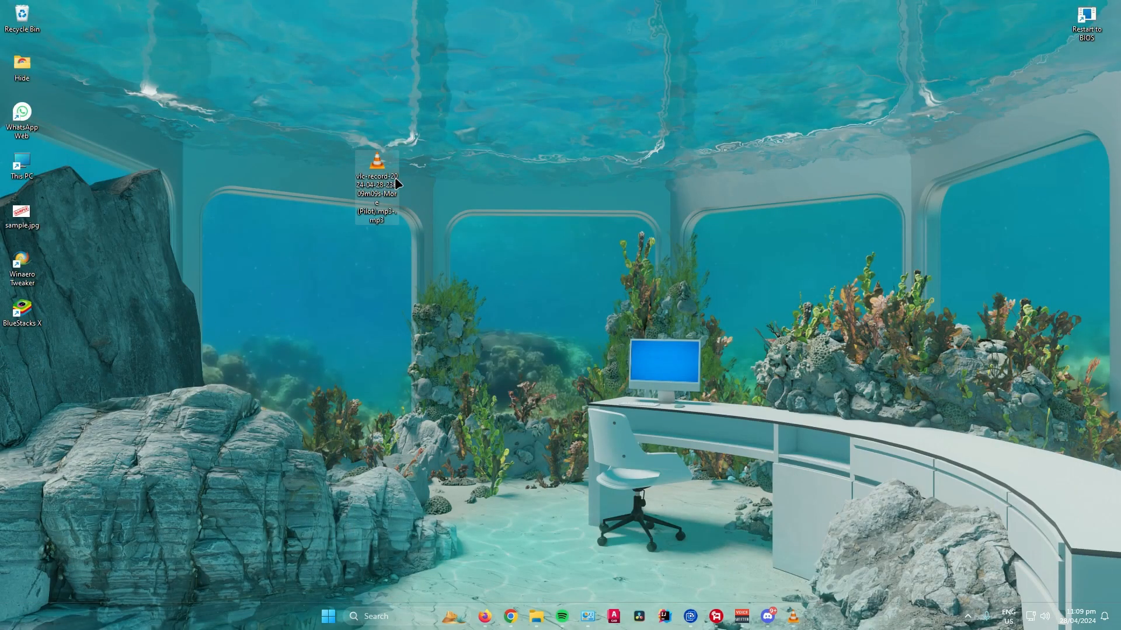
pyautogui.moveTo(377, 189)
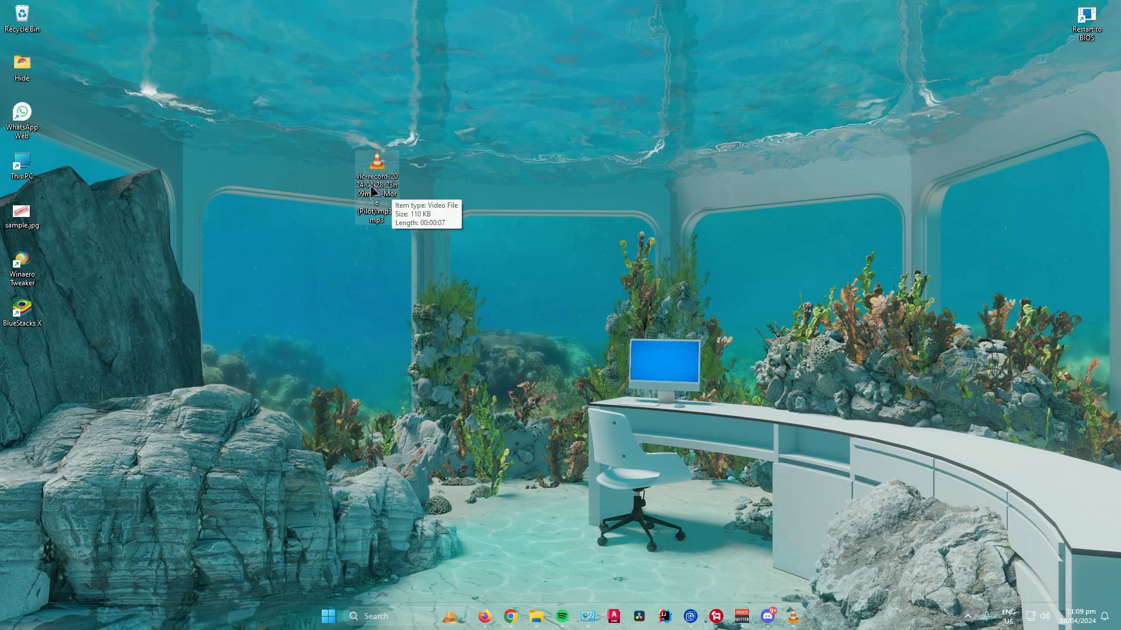
pyautogui.moveTo(471, 171)
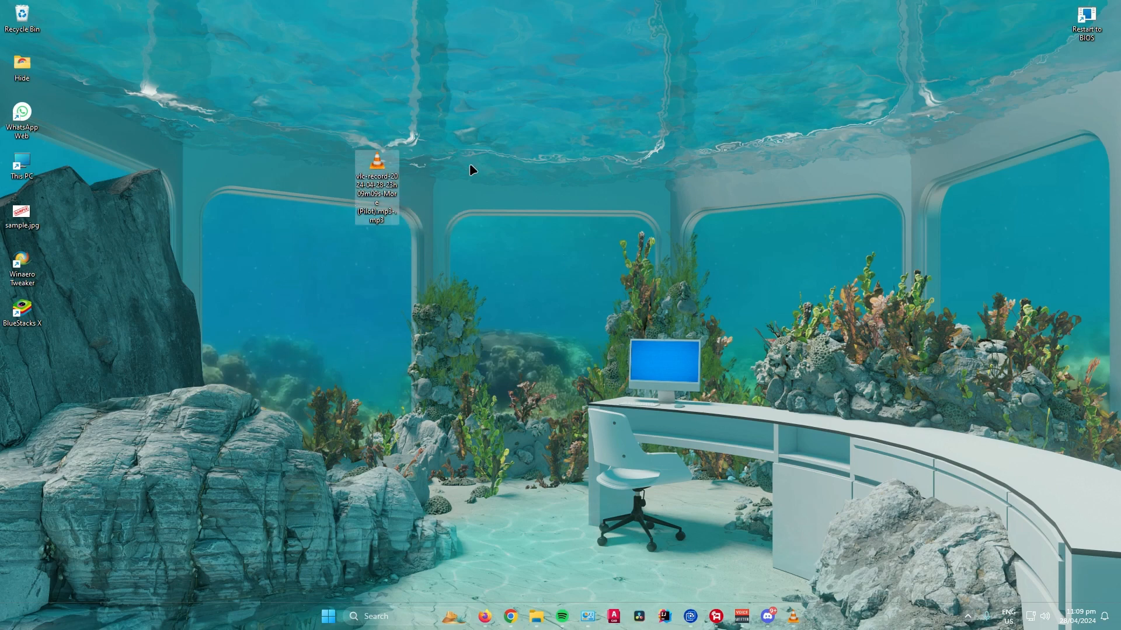